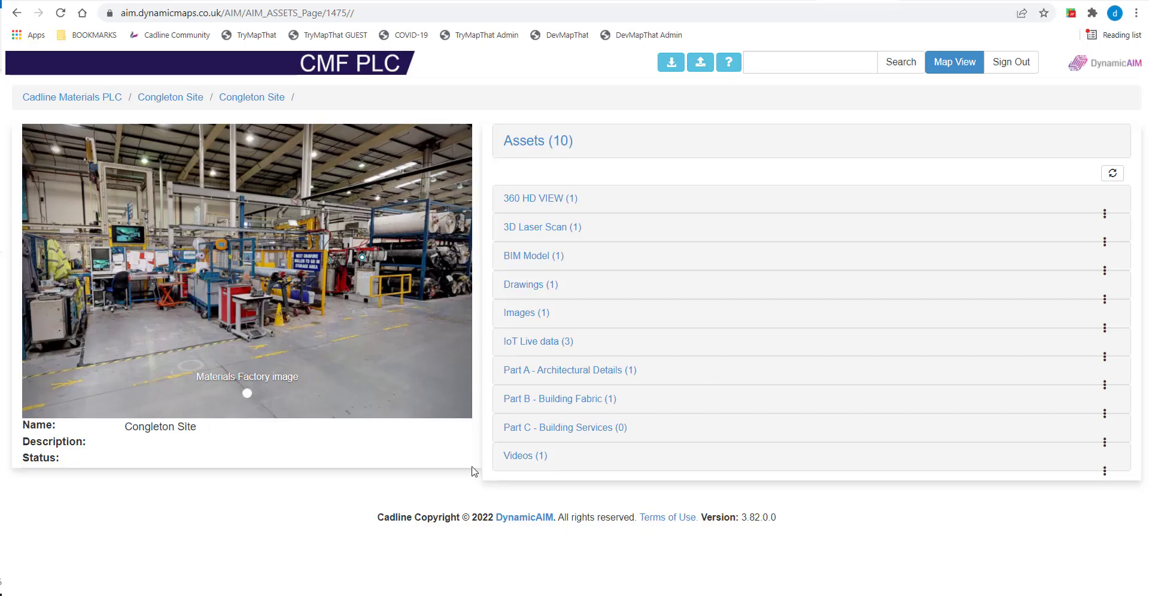
mouse_move(552, 279)
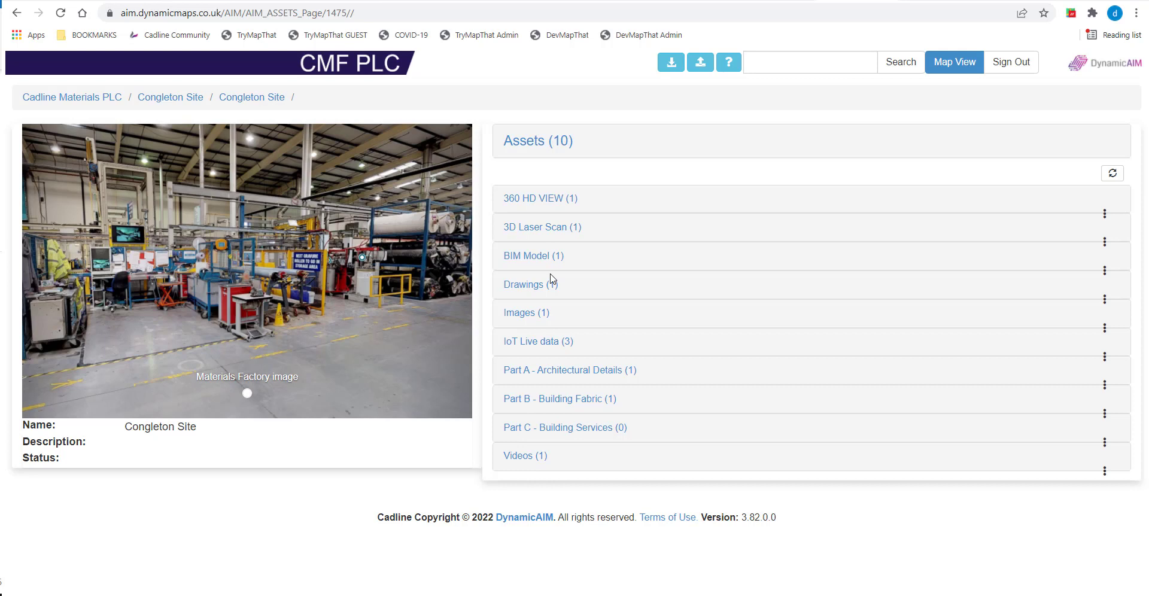
Expand the Drawings category and show its Upload Files and Download options
click(529, 285)
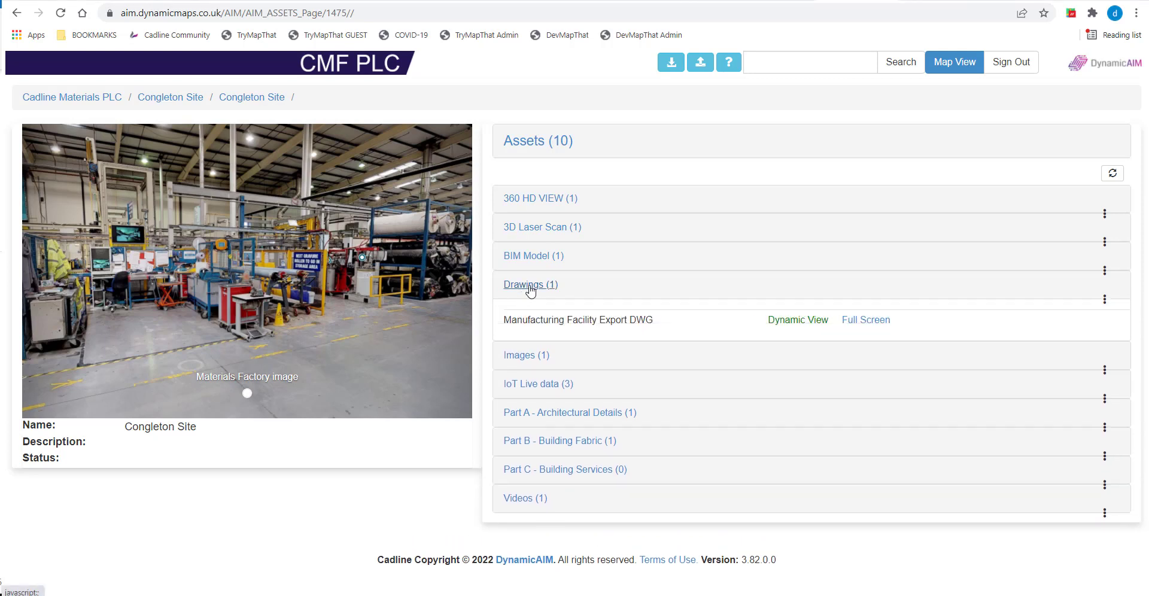
click(1105, 300)
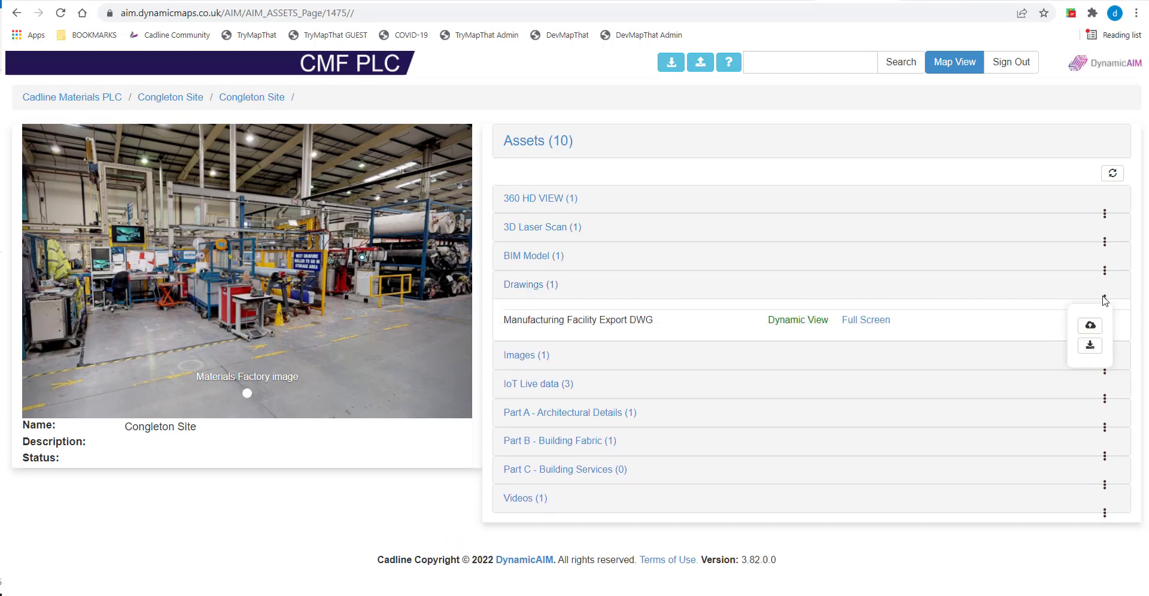
mouse_move(1090, 325)
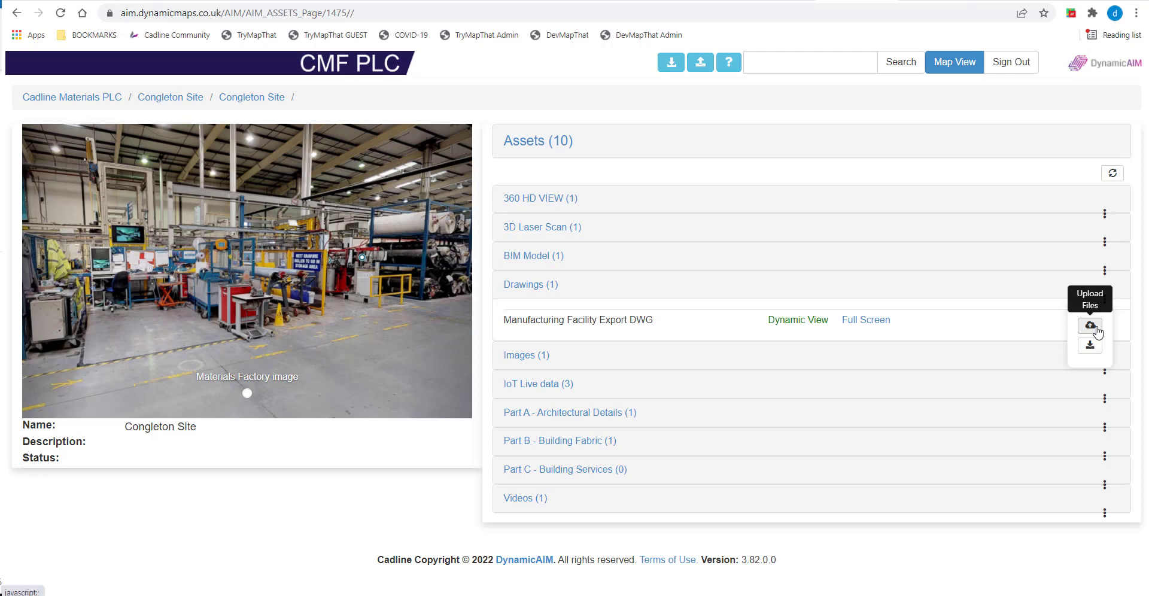
Choose Manufacturing Facility Export DWG V2.pdf from TEST DOCUMENTS for upload to Drawings
click(1089, 326)
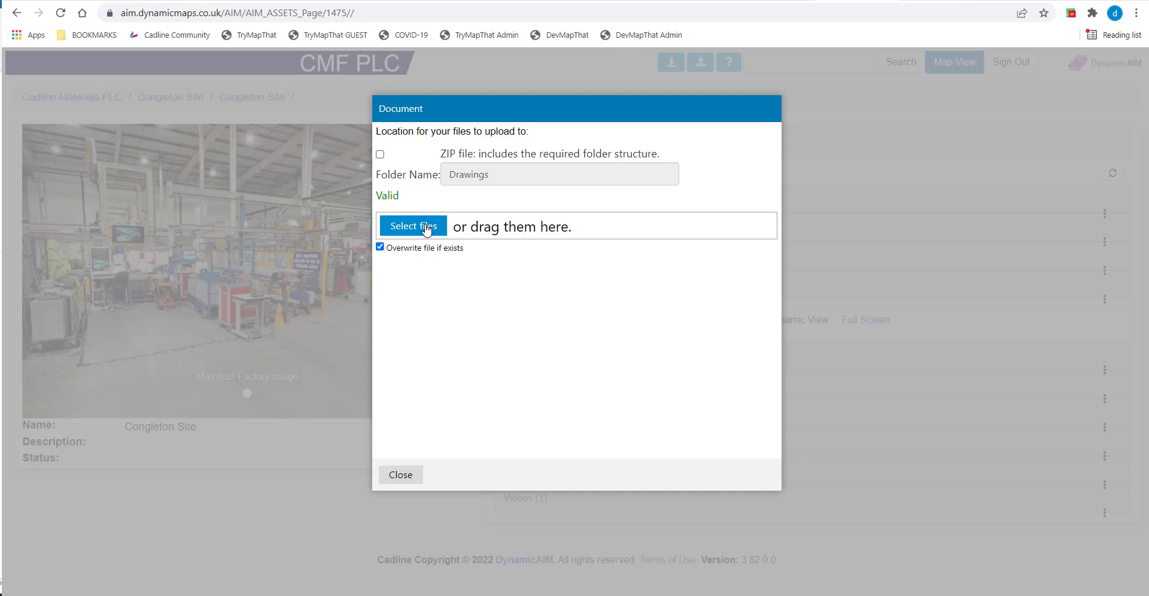
click(412, 226)
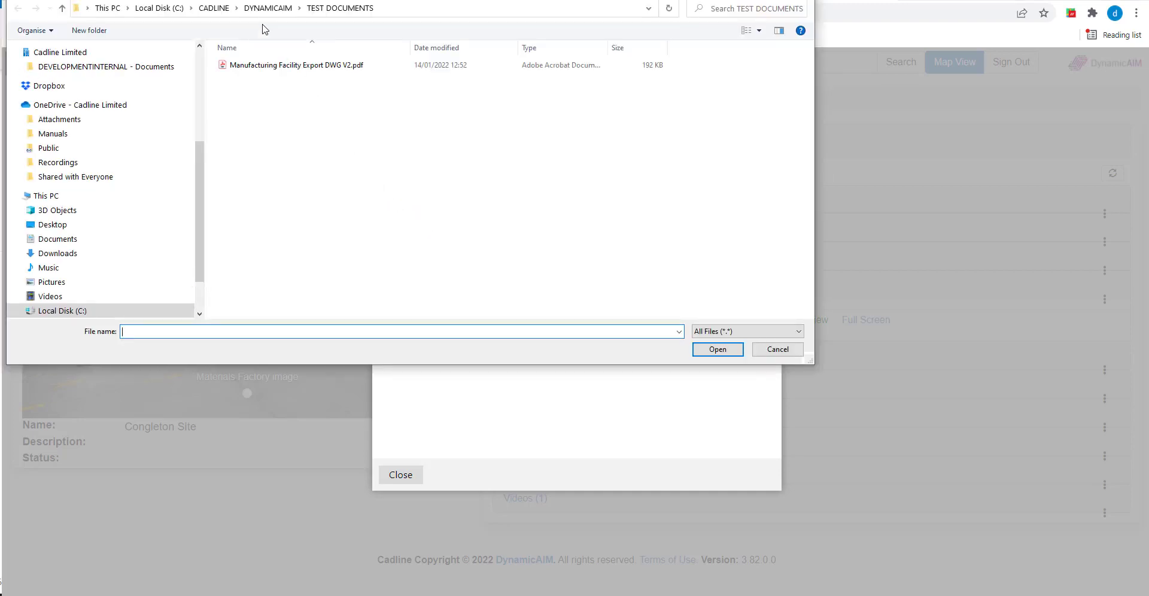
click(295, 65)
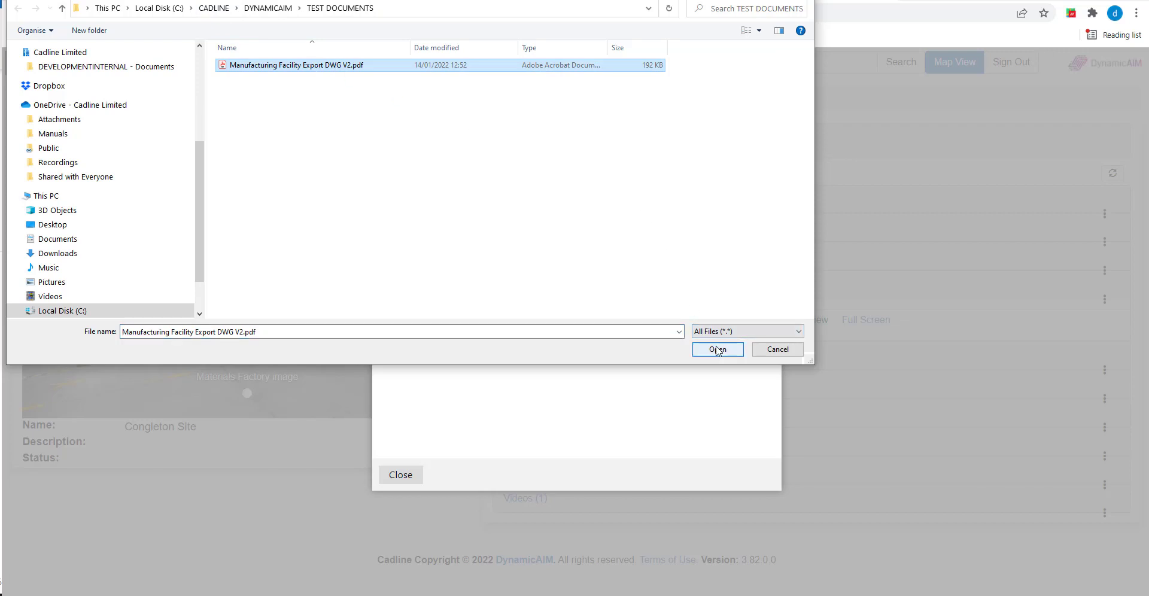
click(717, 349)
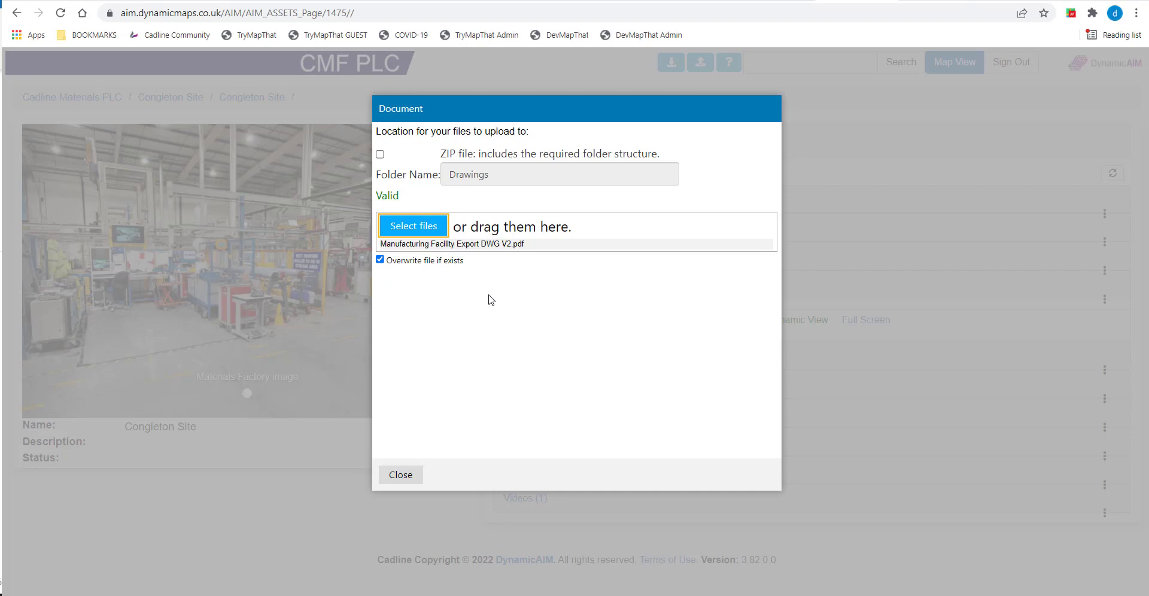
mouse_move(400, 475)
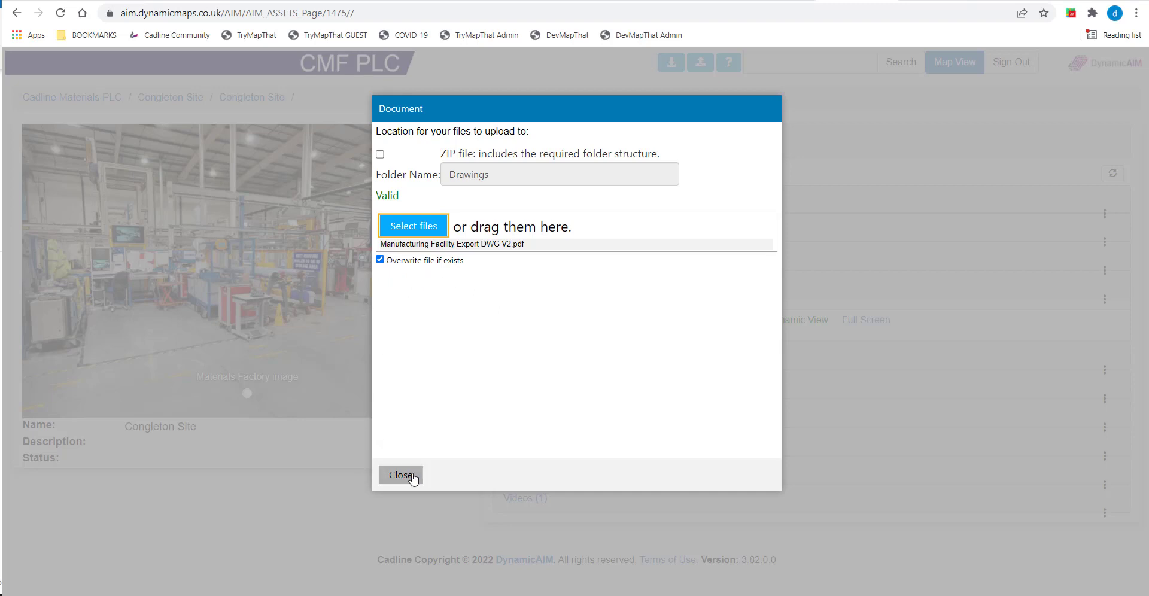
Close the upload dialog, refresh the assets and expand Drawings to see two files
click(402, 474)
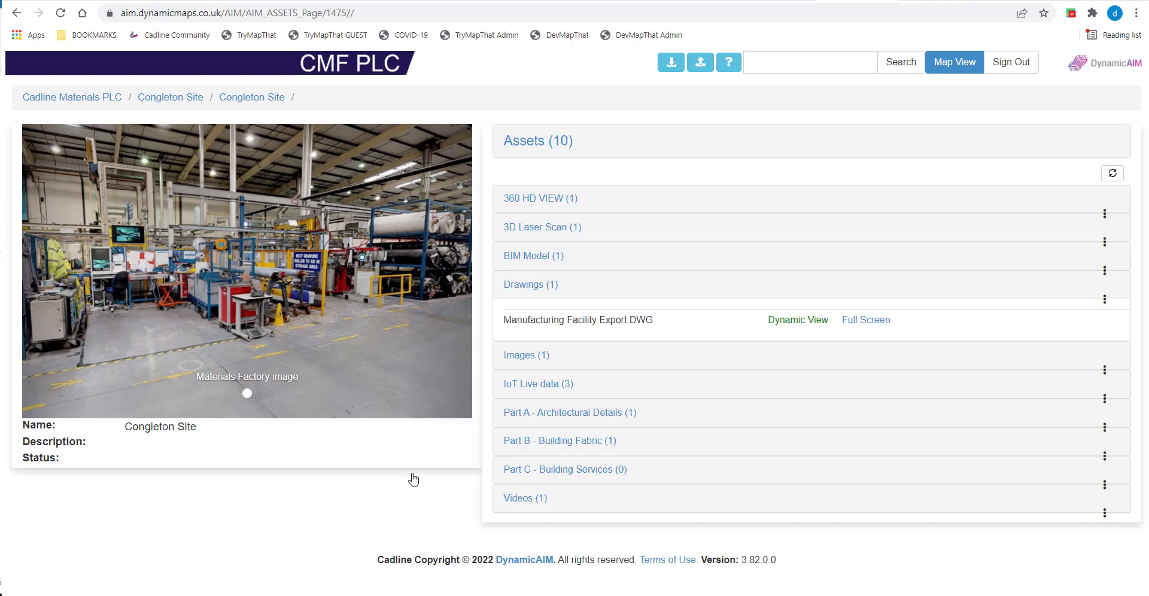
mouse_move(1112, 174)
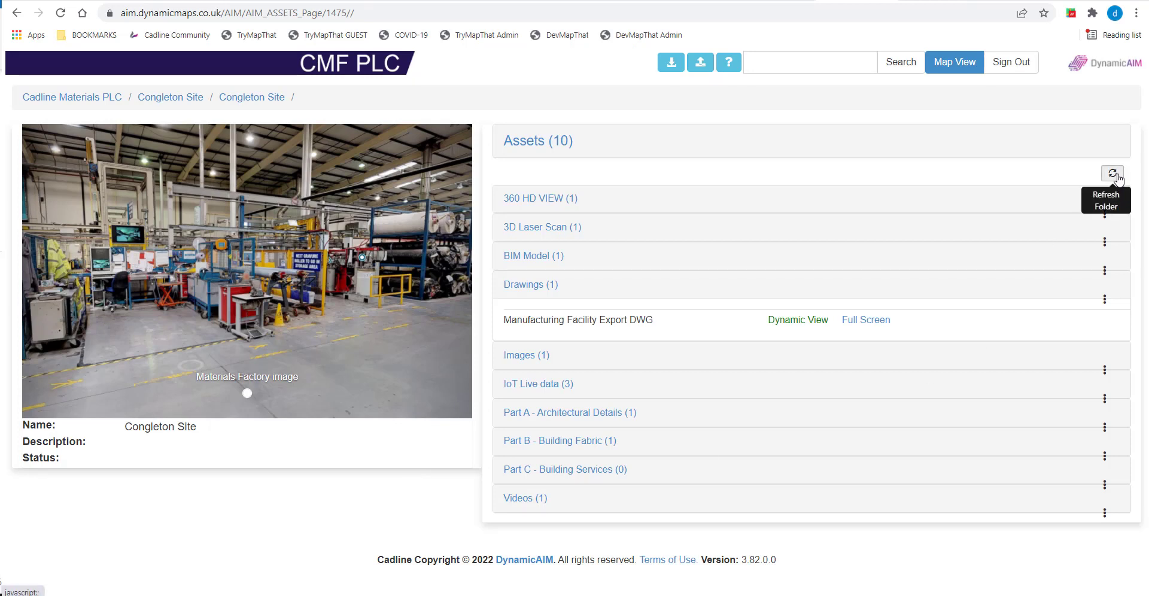
click(1111, 174)
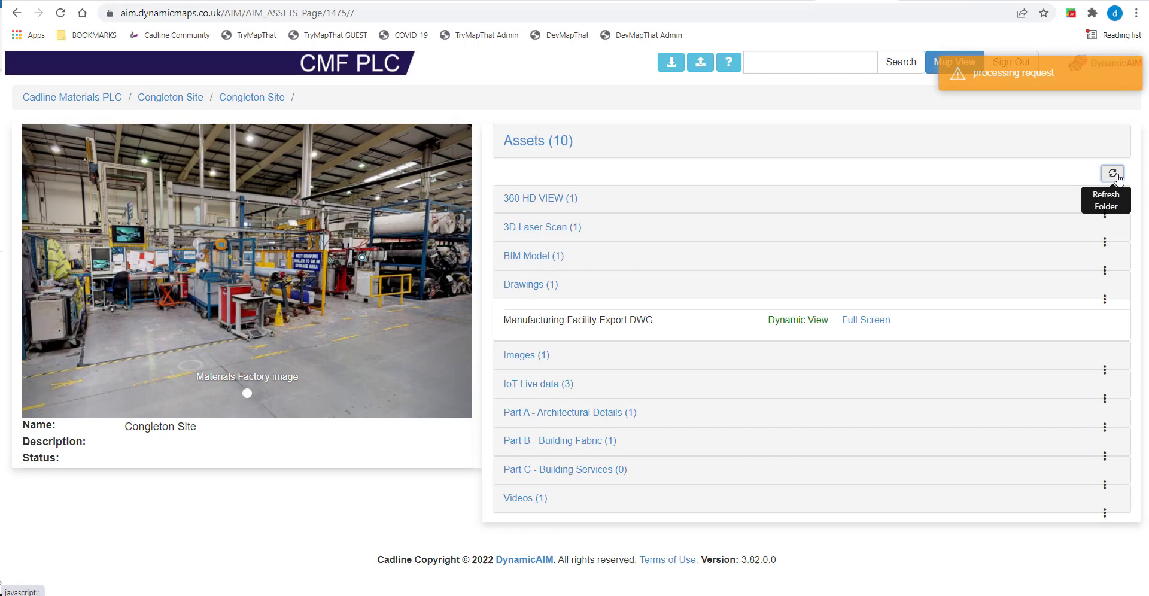
click(1111, 174)
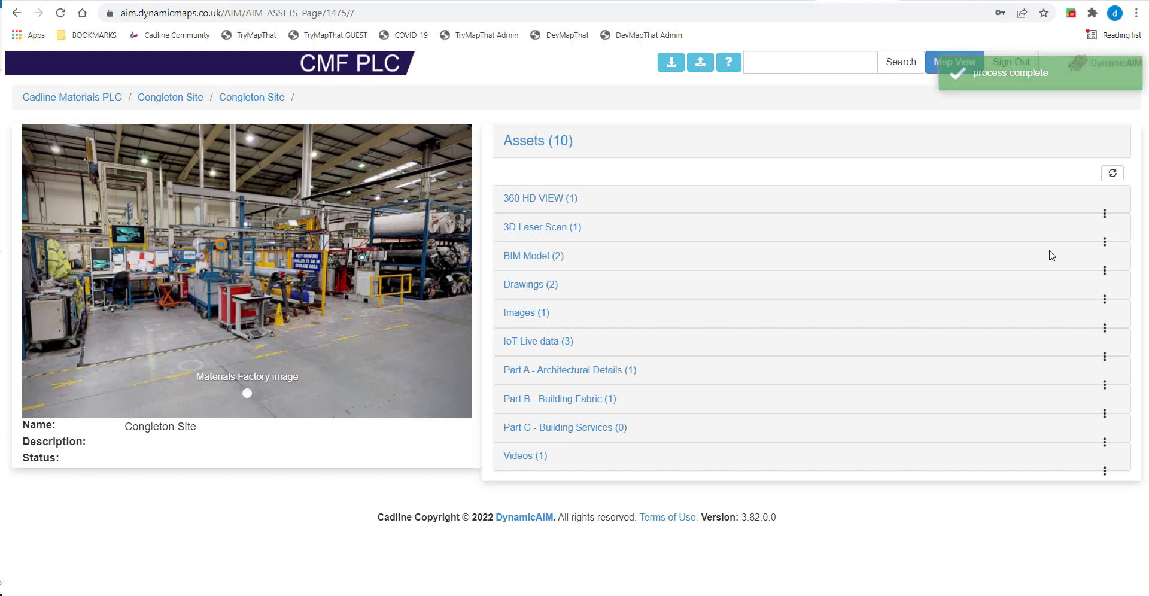
click(530, 285)
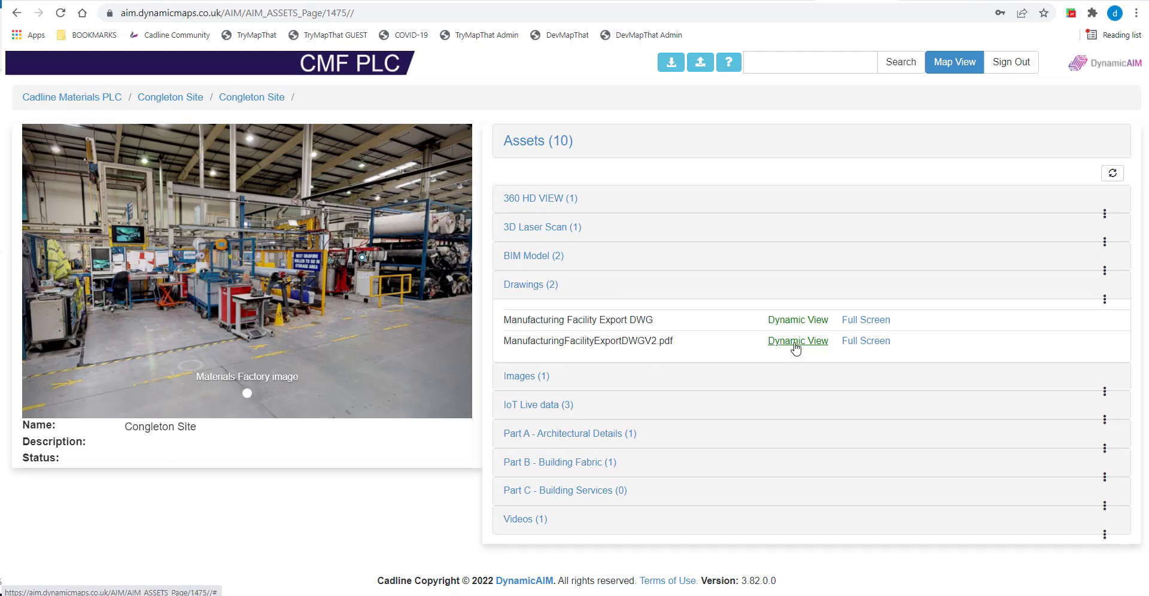
View ManufacturingFacilityExportDWGV2.pdf in Dynamic View, then collapse the Drawings list
click(798, 341)
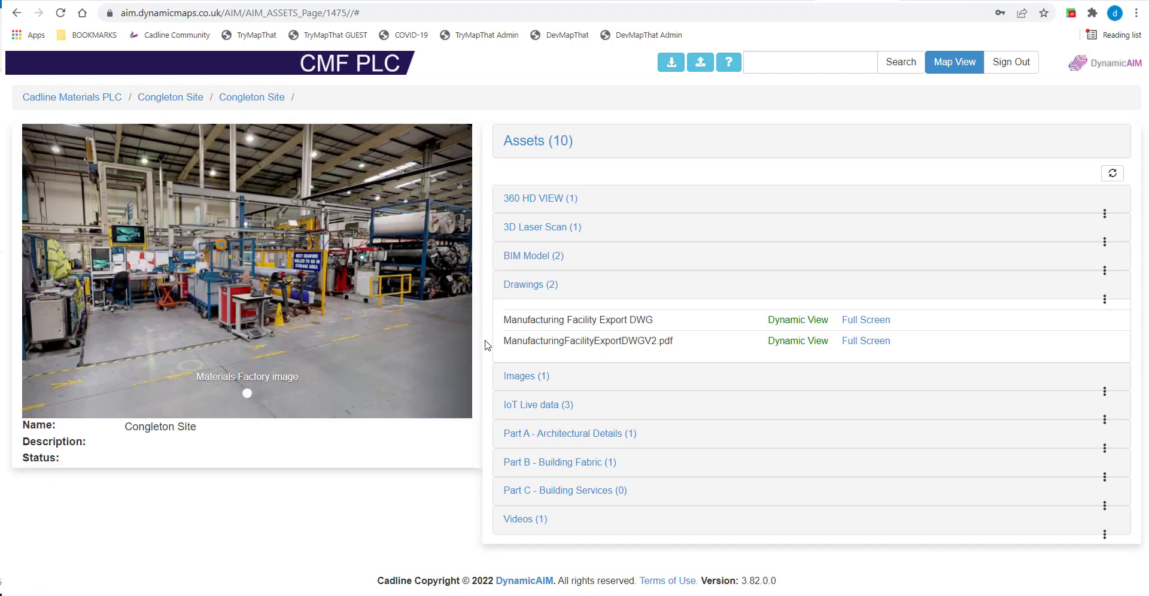
click(530, 285)
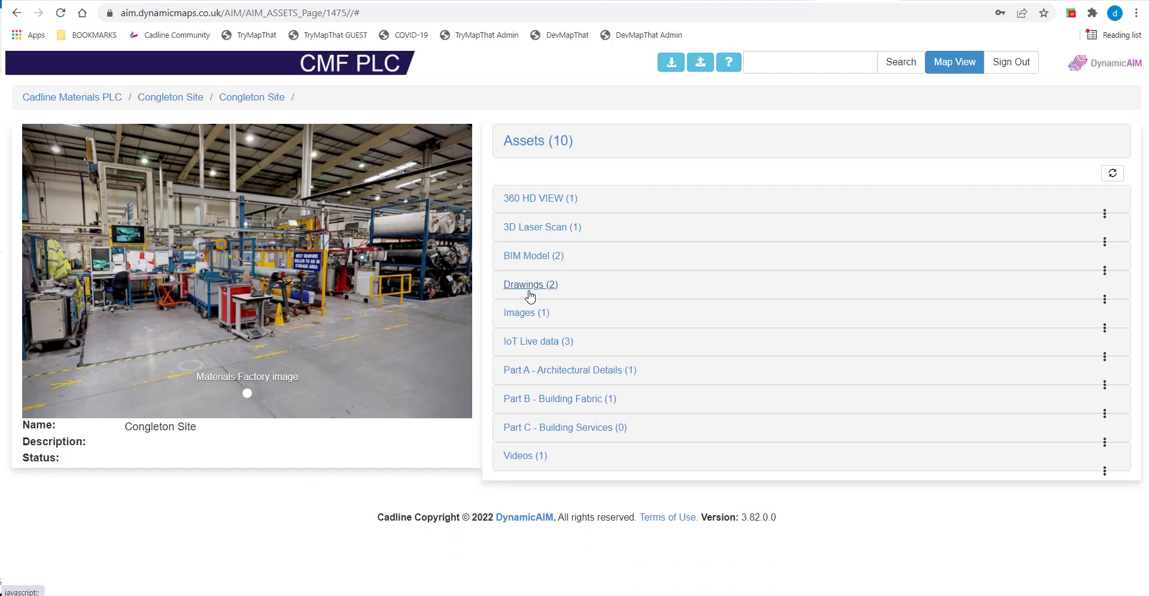
Show the Materials Factory image in Dynamic View and start the Images download
click(526, 313)
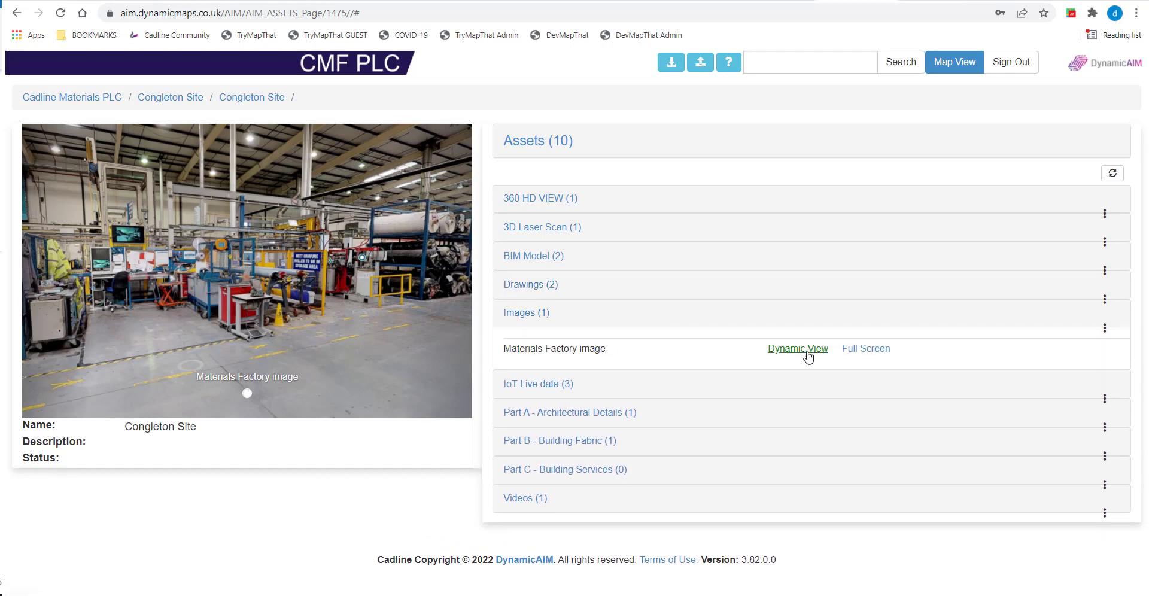
click(797, 348)
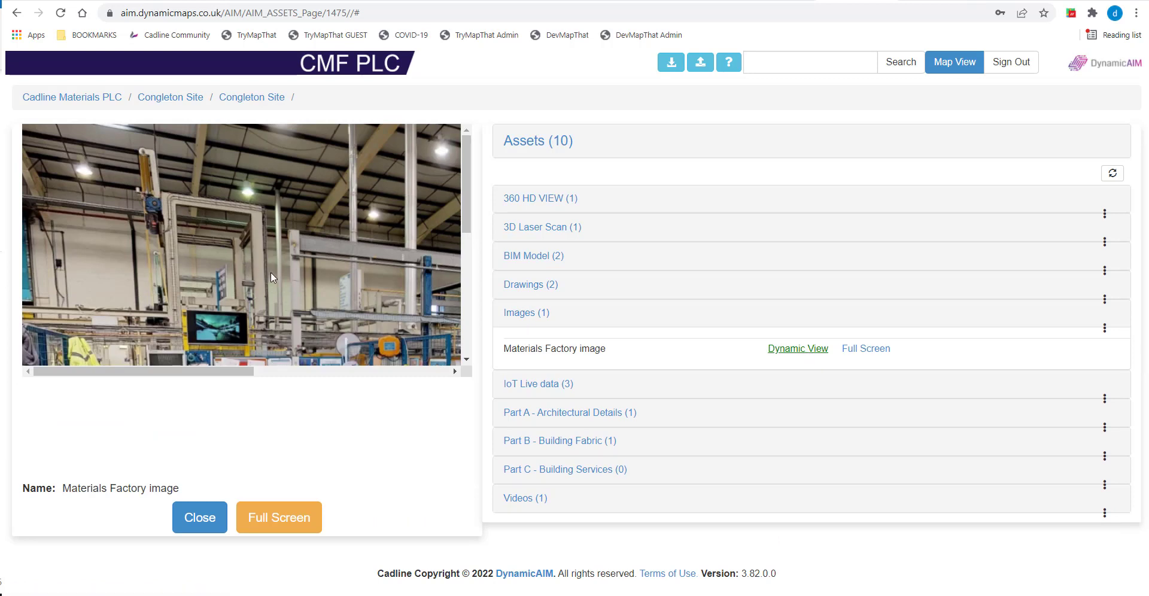
click(1105, 331)
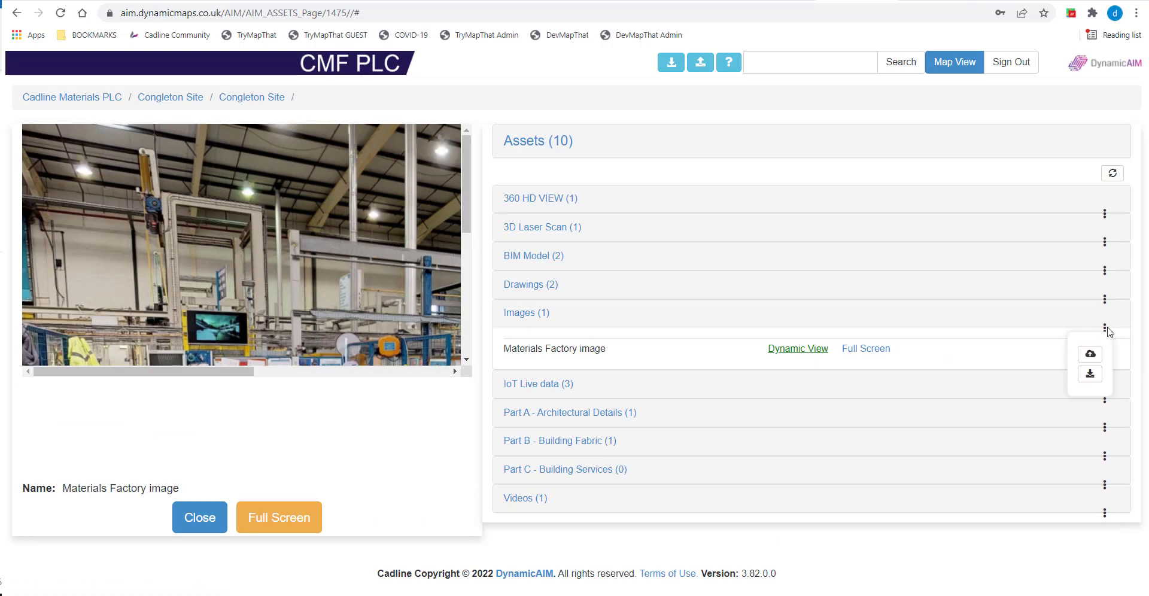
mouse_move(1090, 374)
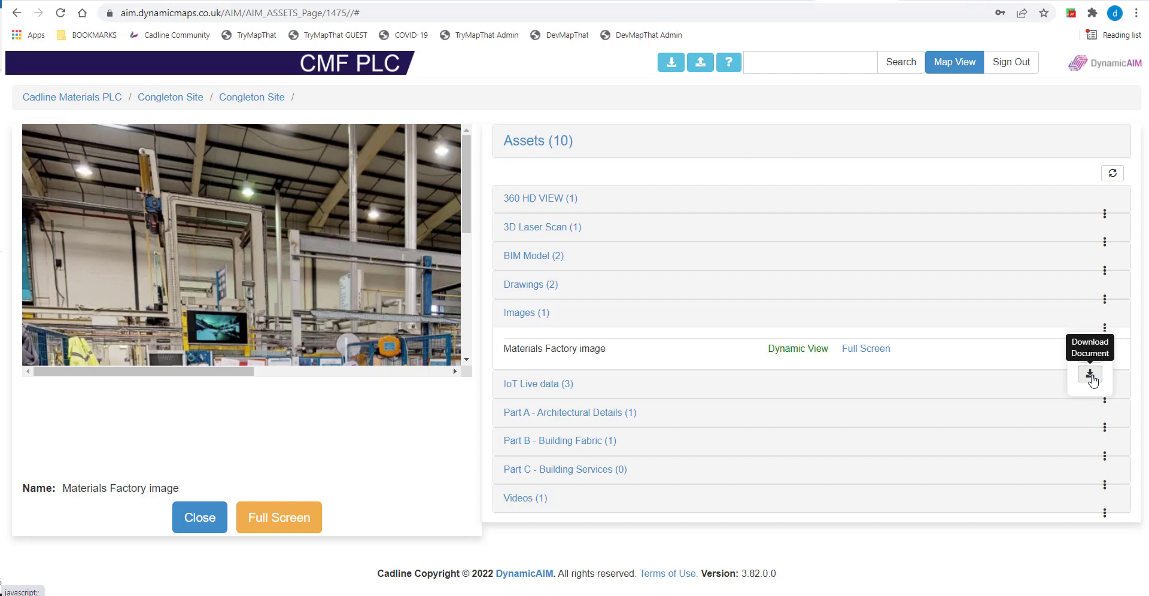
click(1090, 376)
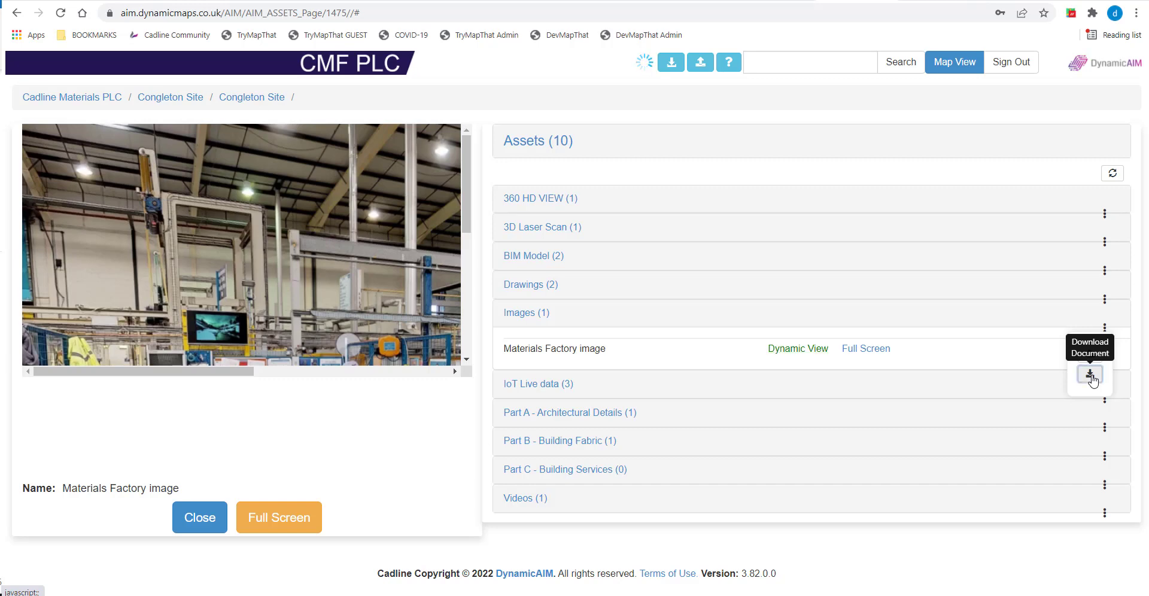
Tick the Materials Factory image in Document Download and save it as a ZIP
click(1089, 378)
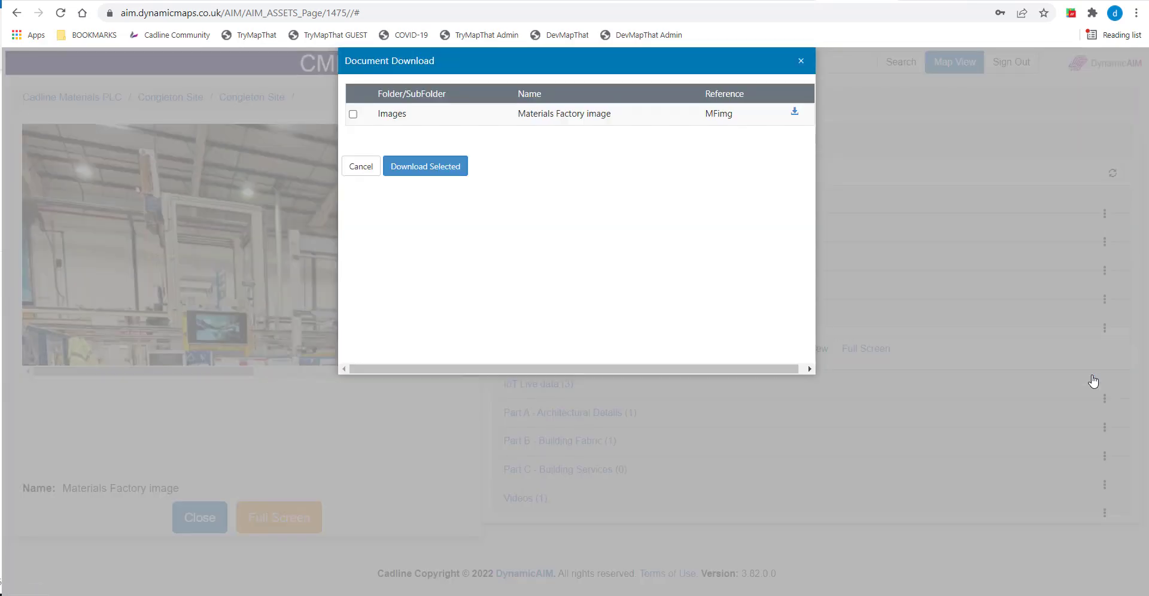
click(352, 114)
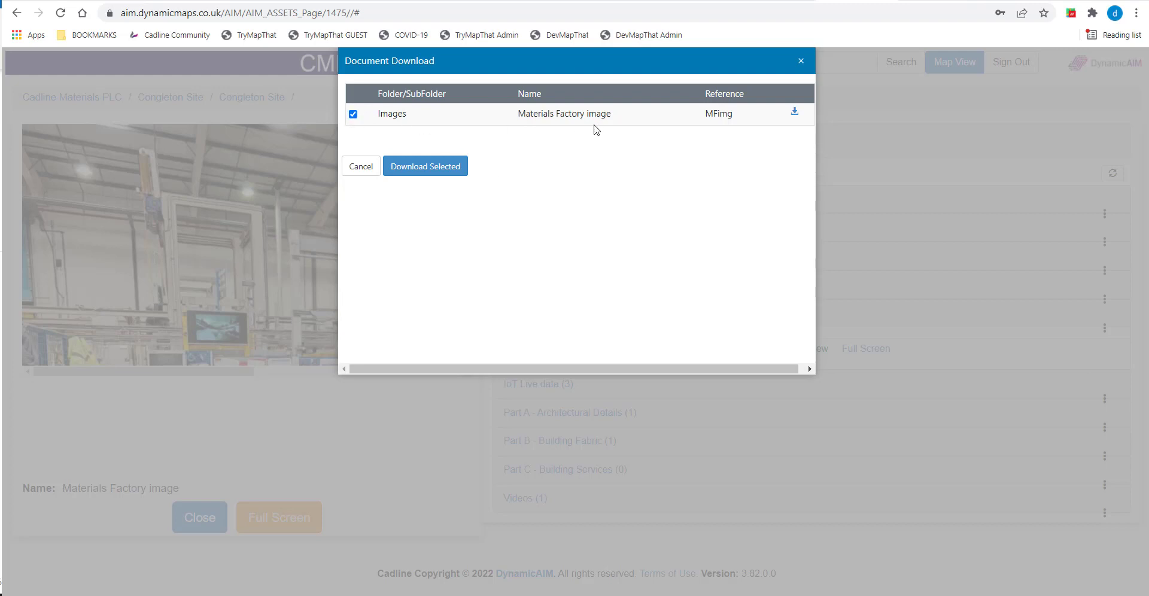
mouse_move(425, 165)
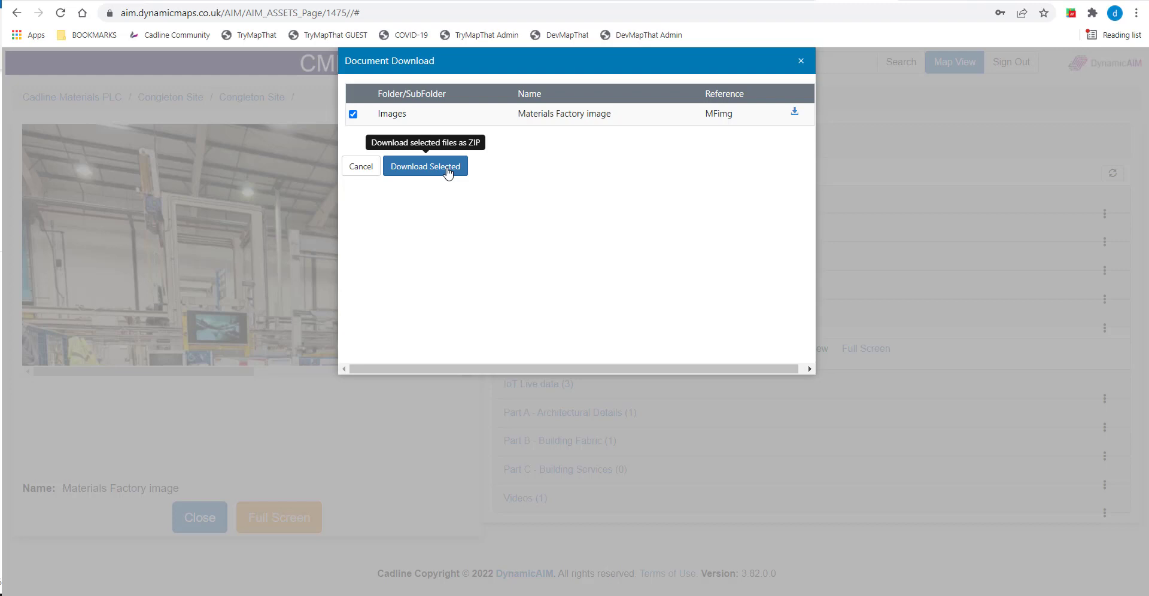
mouse_move(793, 115)
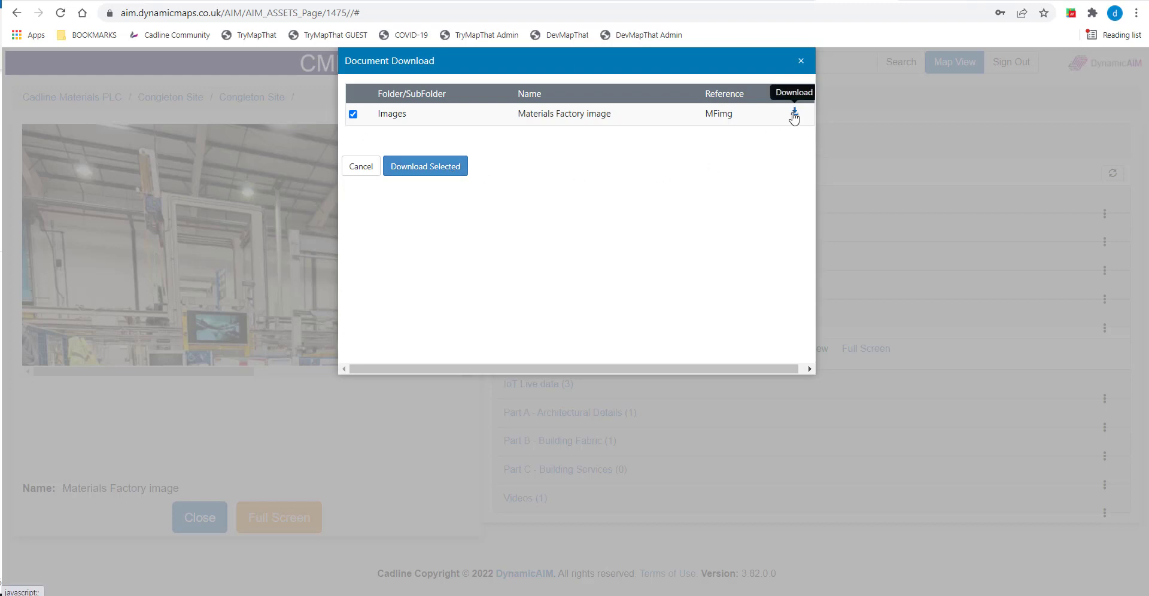
click(425, 165)
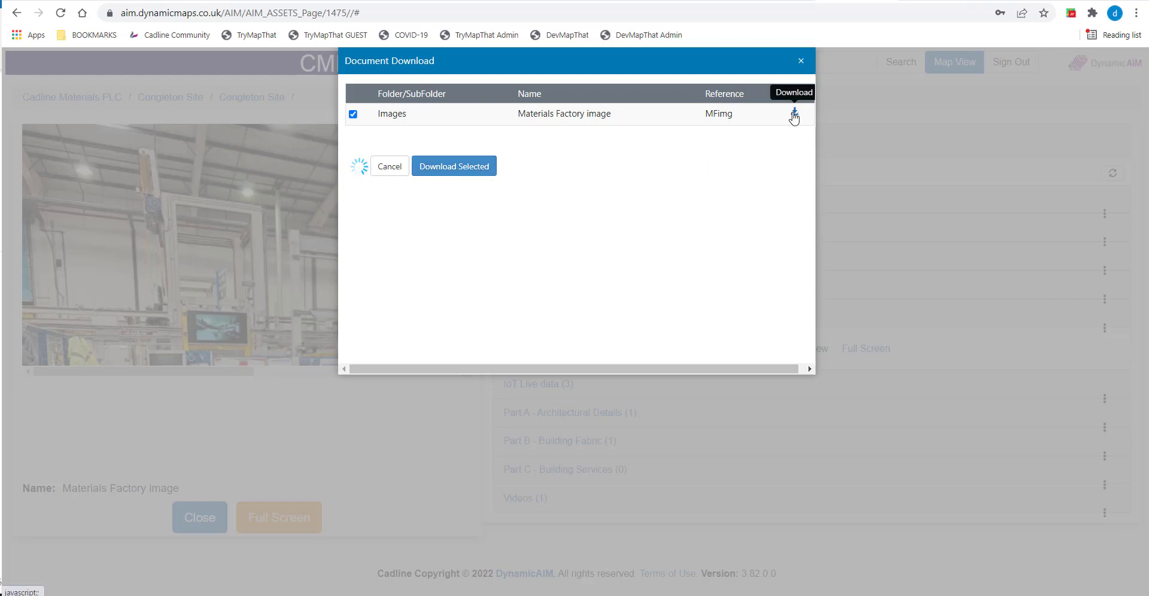
click(793, 113)
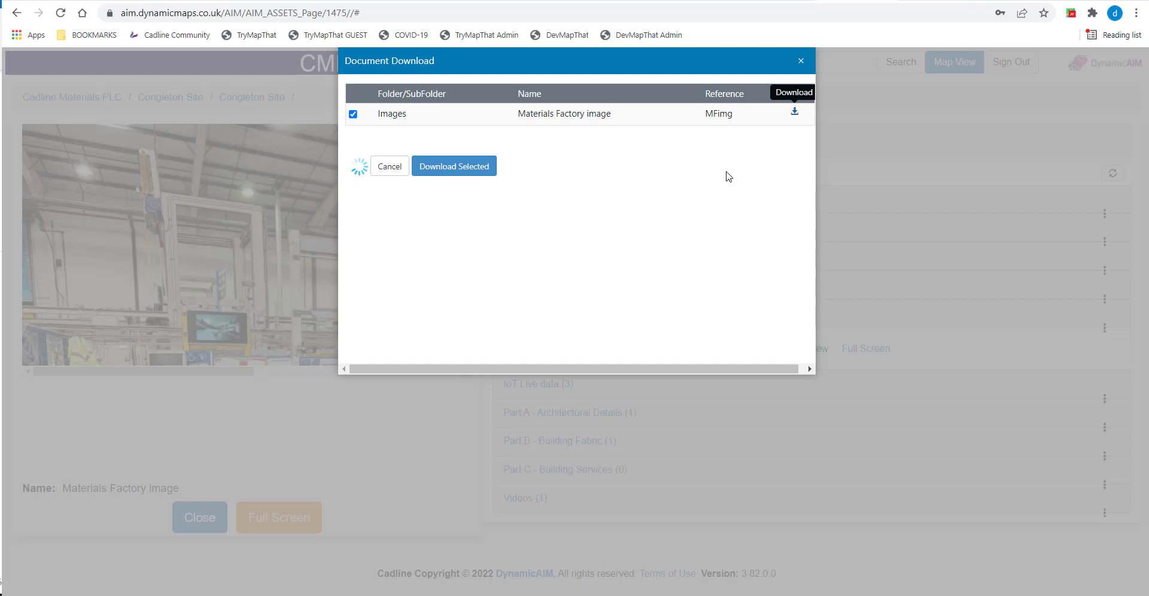
click(454, 165)
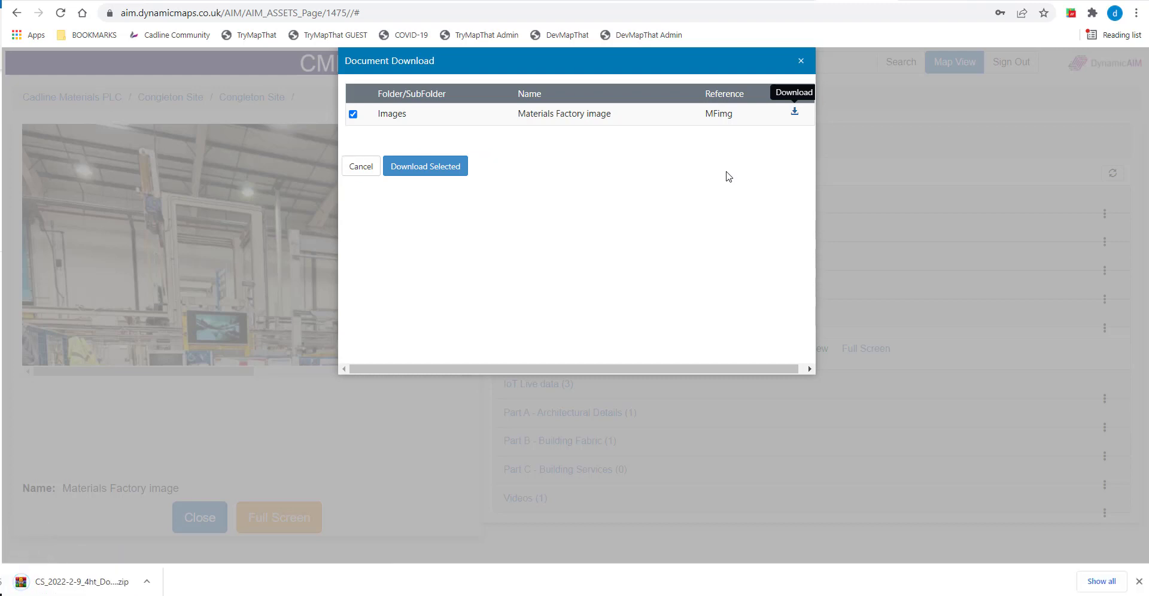
mouse_move(706, 179)
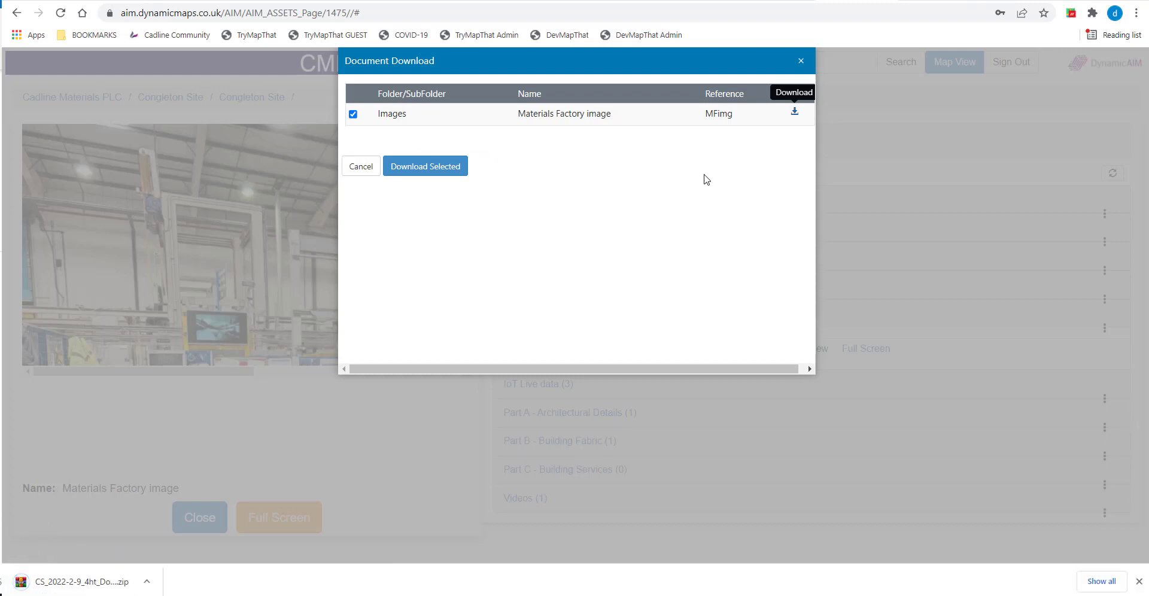
Show CS_2022-2-9_4ht_Documents_Download.zip in the Downloads folder via Chrome's Show in folder
click(146, 582)
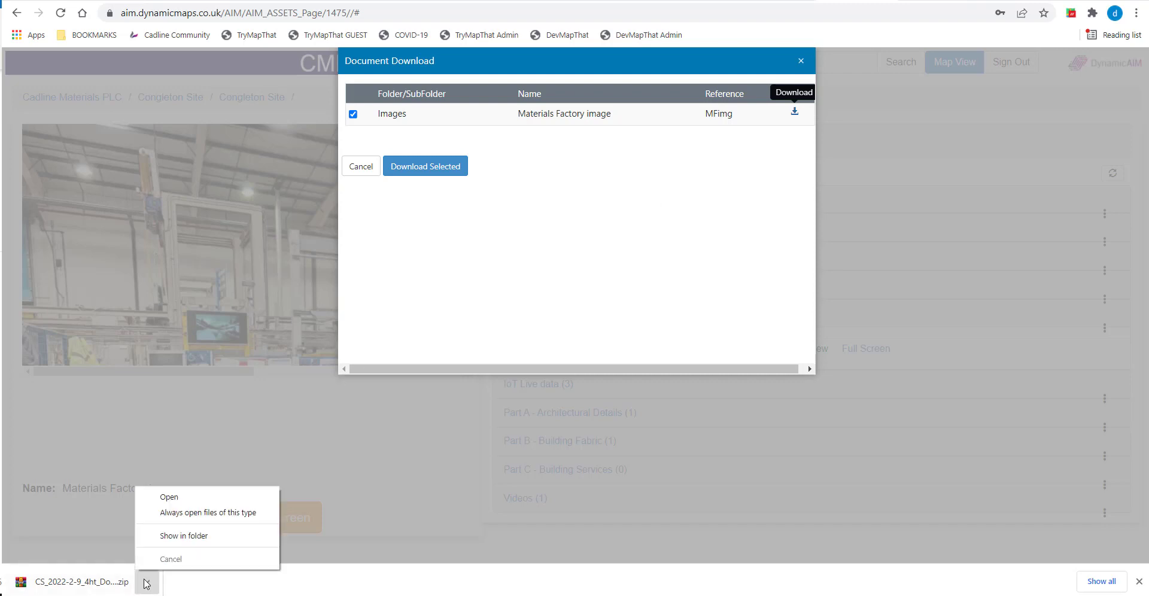
click(183, 535)
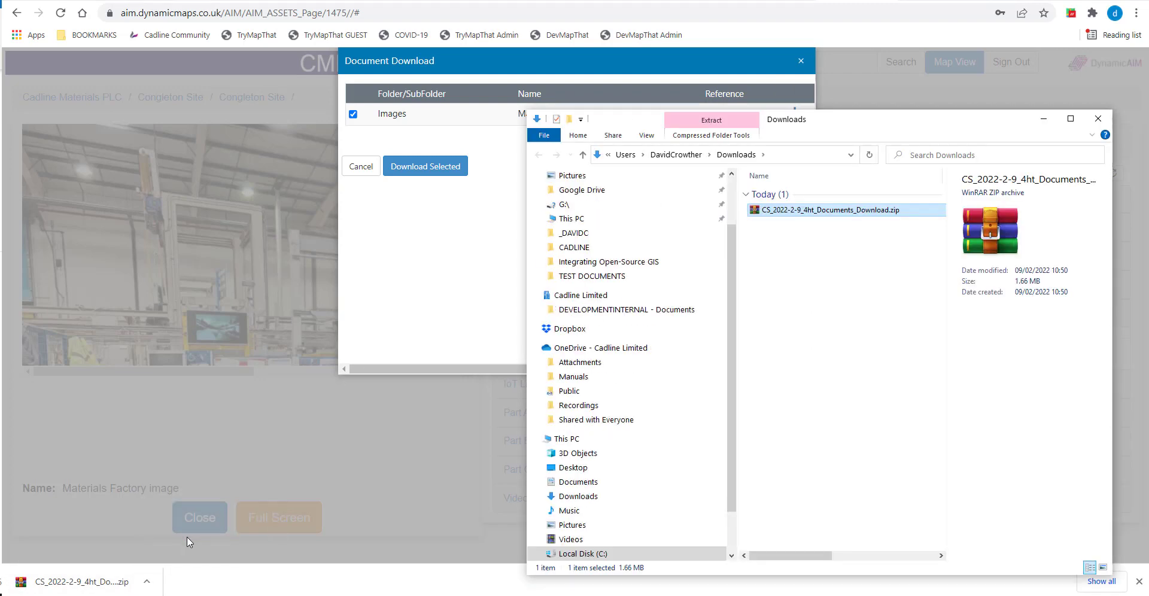
right_click(832, 210)
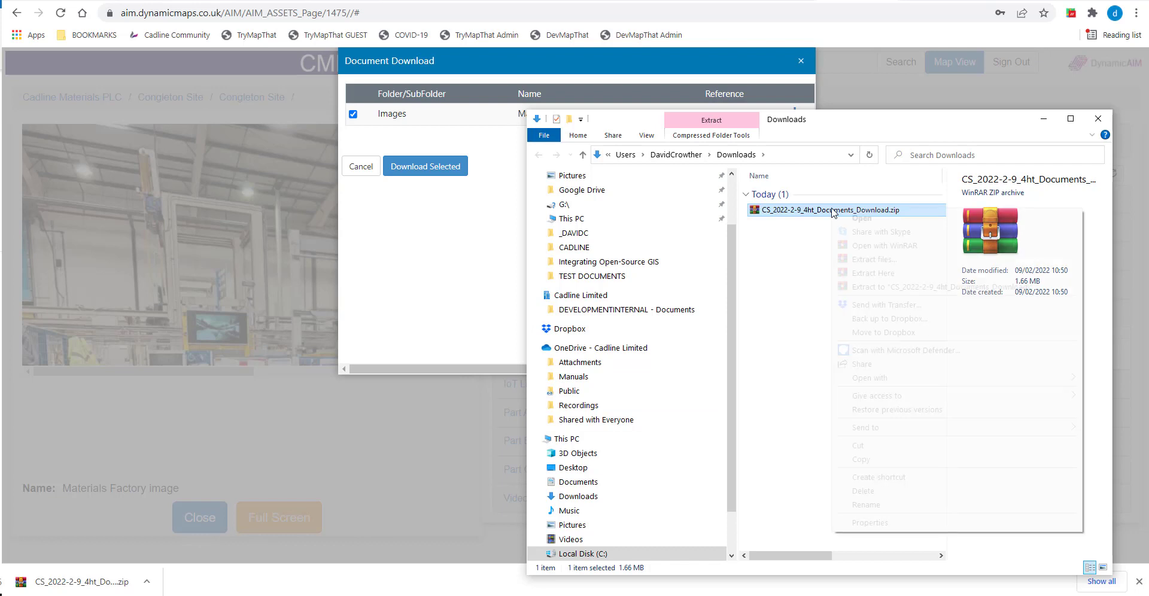
click(857, 284)
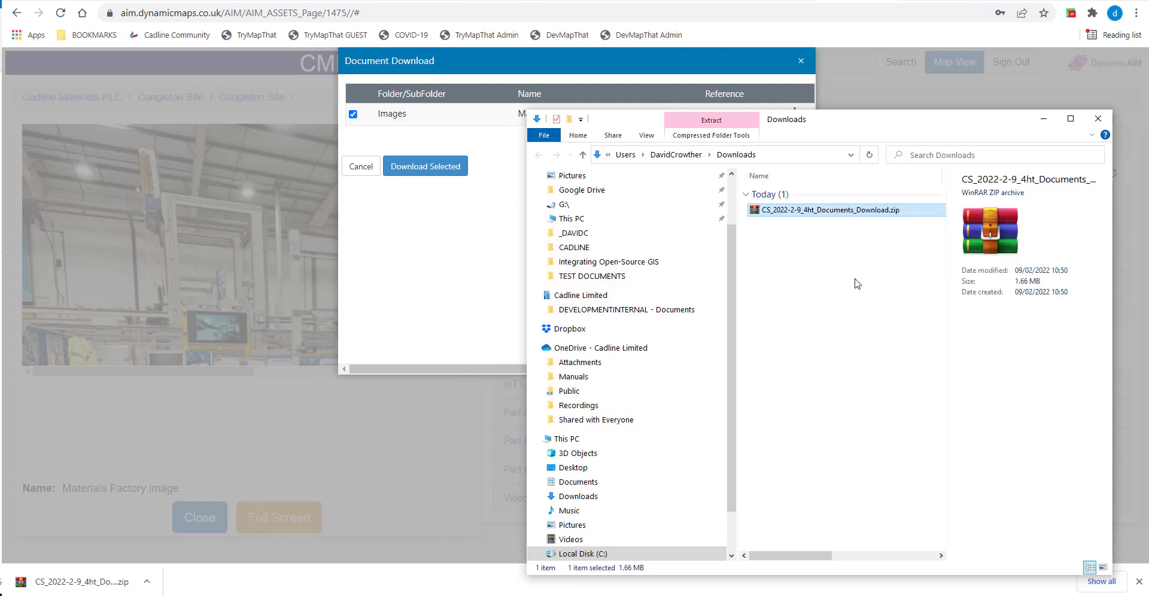